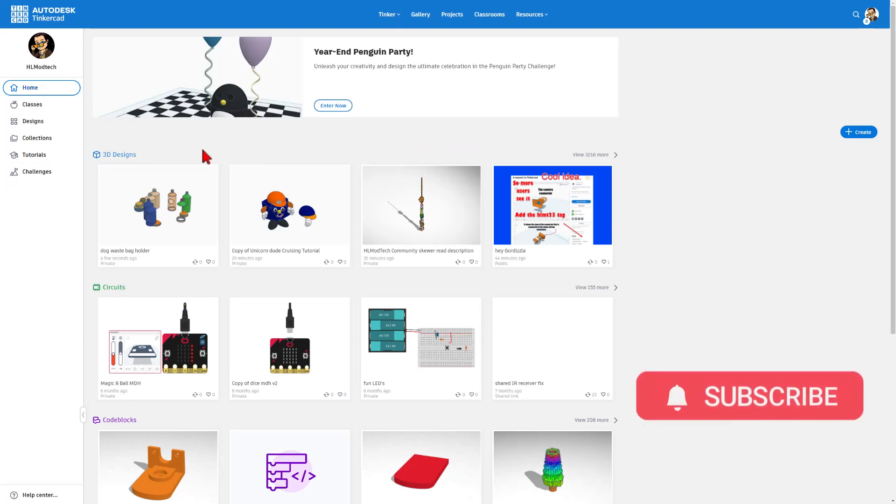
{"action": "mouse_move", "coordinate": [32, 121]}
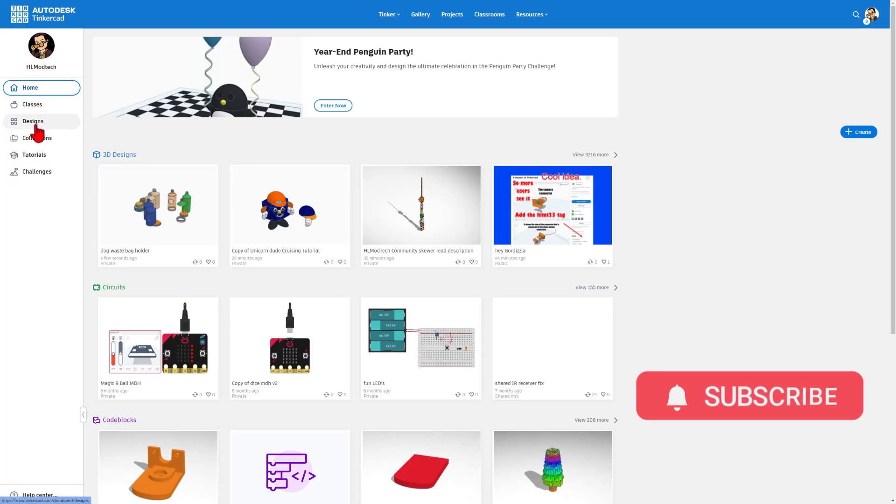
- Open the dog waste bag holder from the Designs list with Tinker this
{"action": "left_click", "coordinate": [31, 121]}
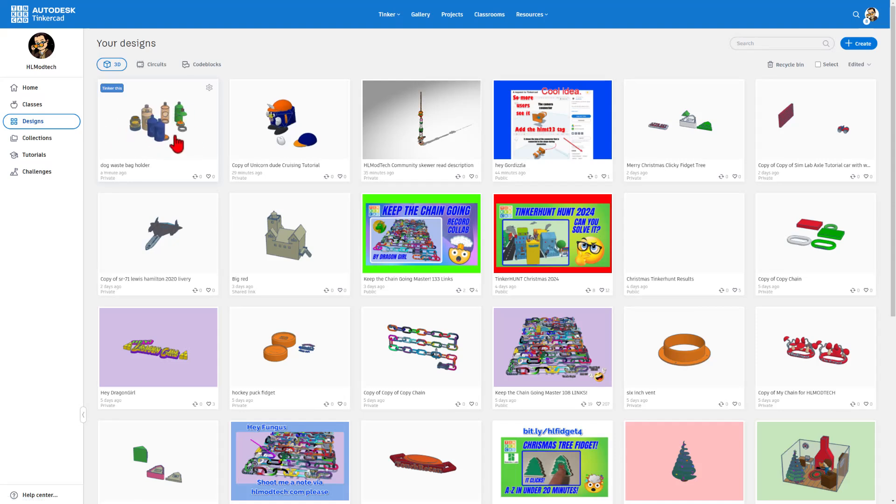
{"action": "left_click", "coordinate": [209, 88]}
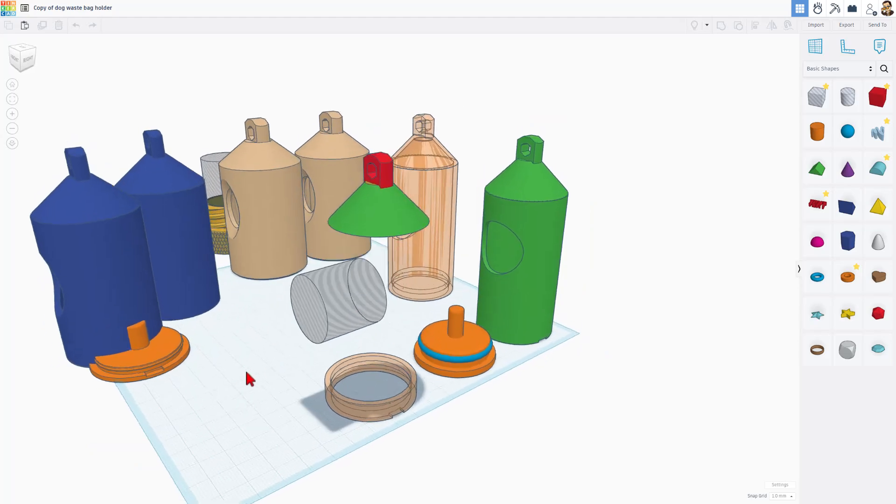
- Make a tan bottle body transparent to reveal its hollow, threaded interior
{"action": "left_click", "coordinate": [271, 225]}
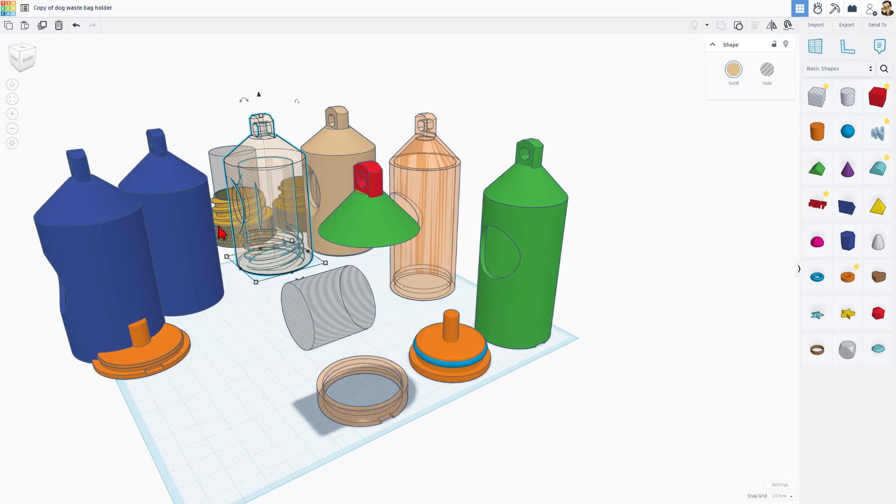
{"action": "mouse_move", "coordinate": [260, 270]}
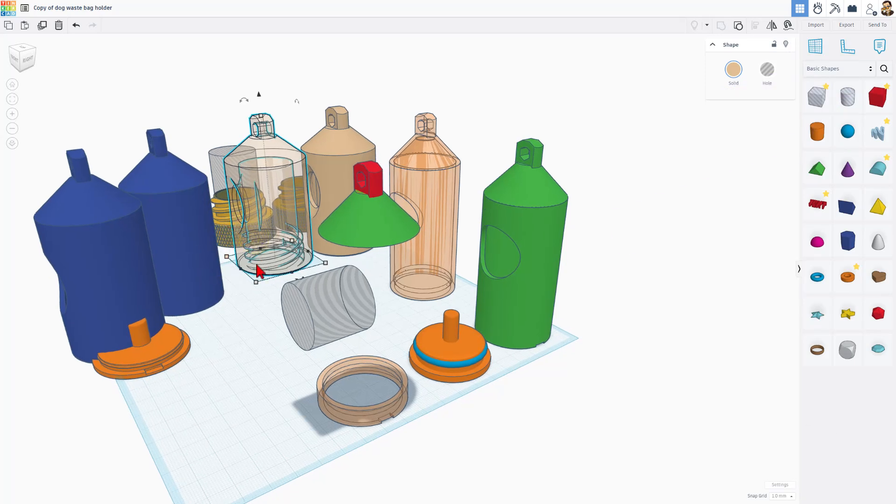
{"action": "mouse_move", "coordinate": [519, 396]}
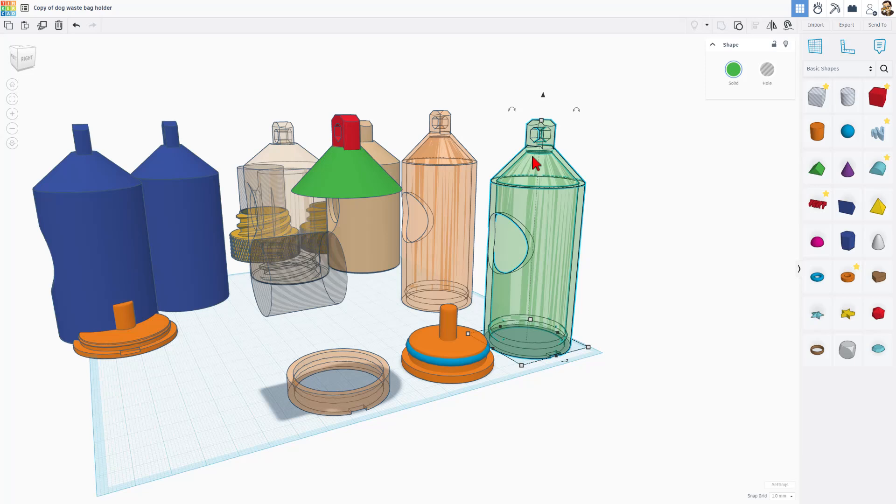
{"action": "mouse_move", "coordinate": [435, 385]}
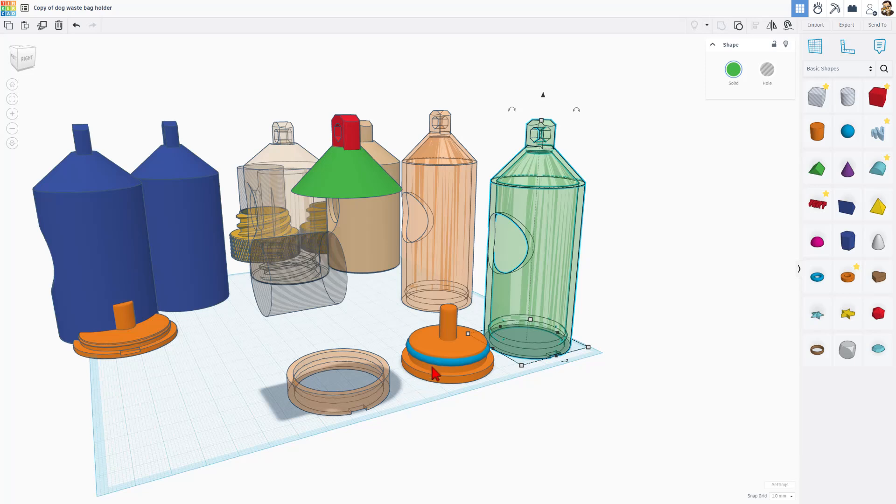
{"action": "mouse_move", "coordinate": [429, 394]}
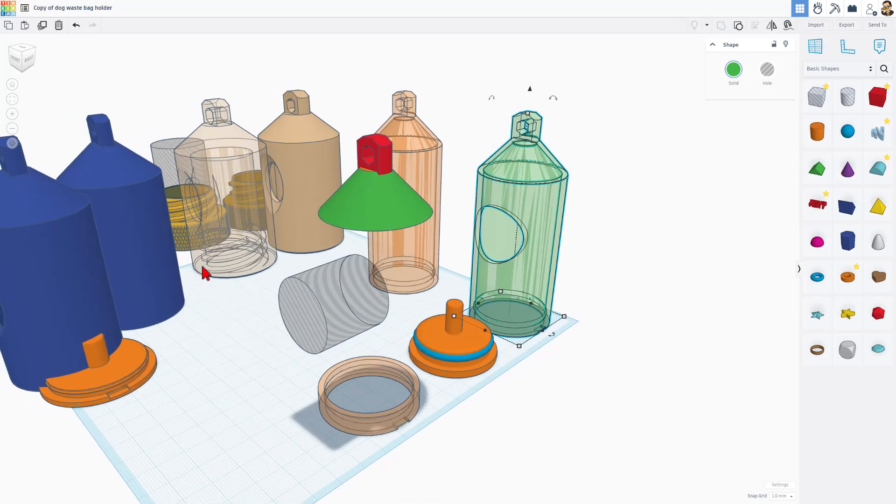
{"action": "mouse_move", "coordinate": [232, 238]}
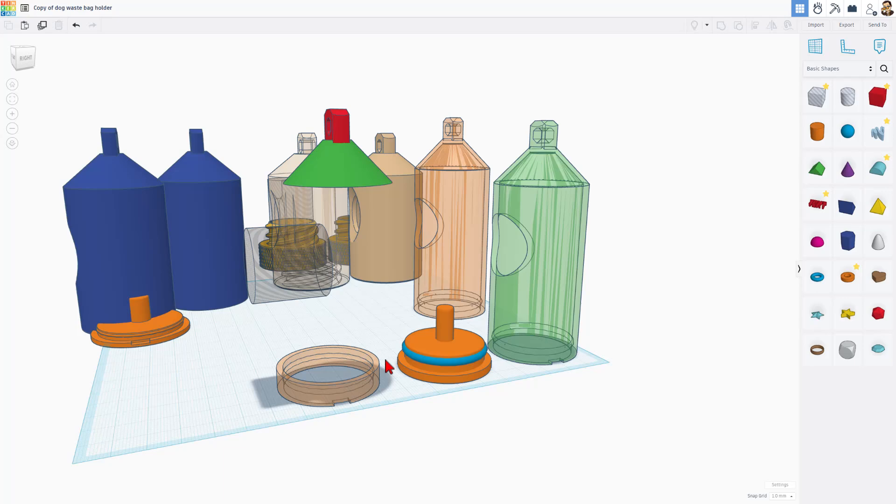
- Place an orange cylinder, raise its sides to 64 and flatten it into a disc
{"action": "left_click_drag", "start_coordinate": [389, 366], "coordinate": [375, 366]}
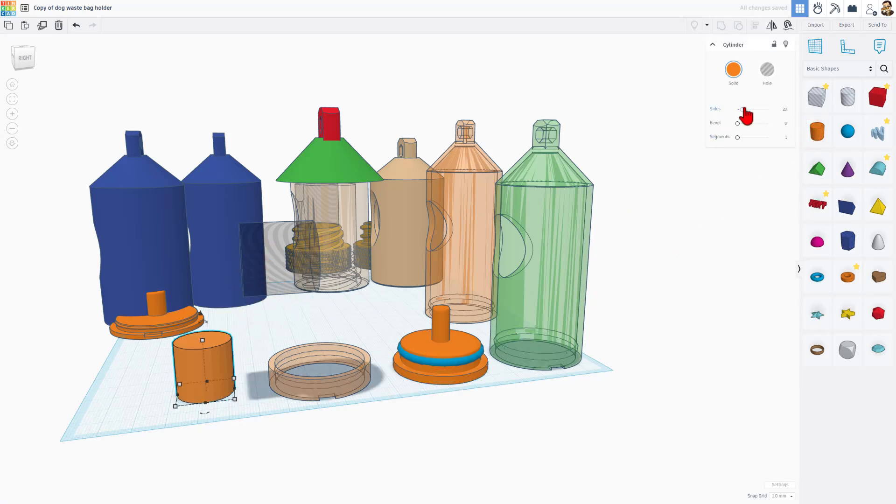
{"action": "left_click_drag", "start_coordinate": [746, 109], "coordinate": [767, 110]}
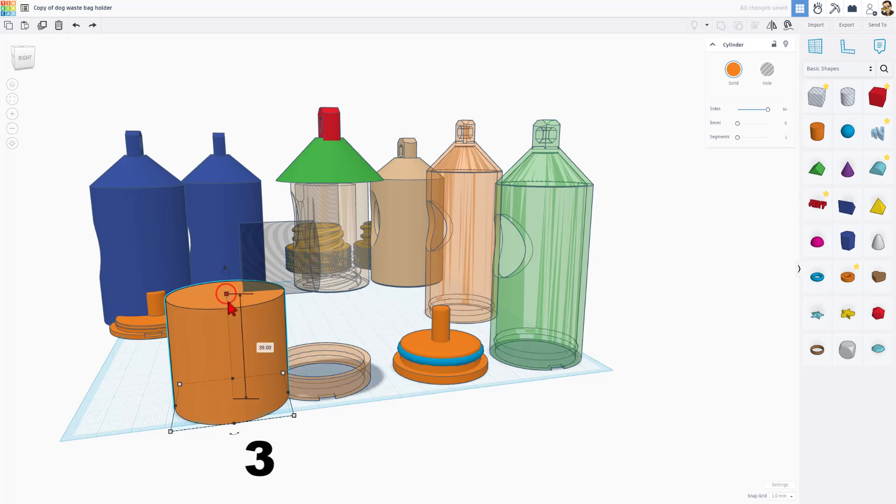
{"action": "left_click_drag", "start_coordinate": [226, 293], "coordinate": [232, 393]}
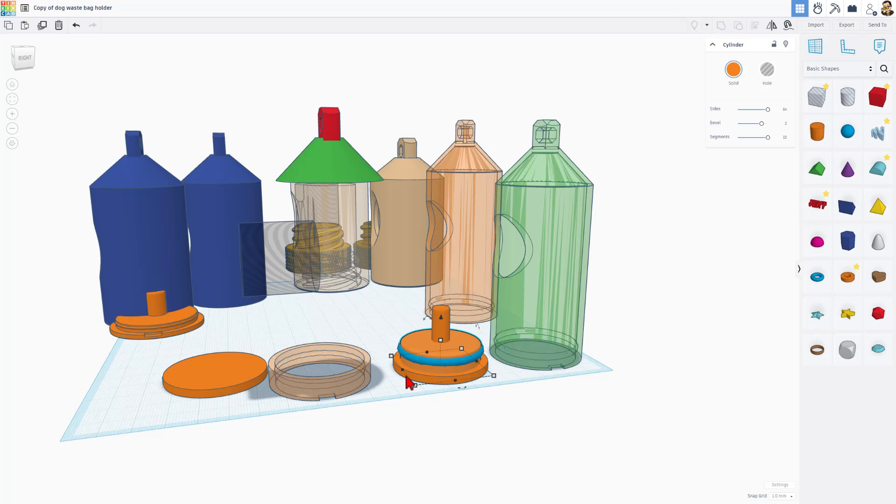
- Duplicate the disc, shrink the copy and stack it on top of the larger one
{"action": "key", "text": "Ctrl+D"}
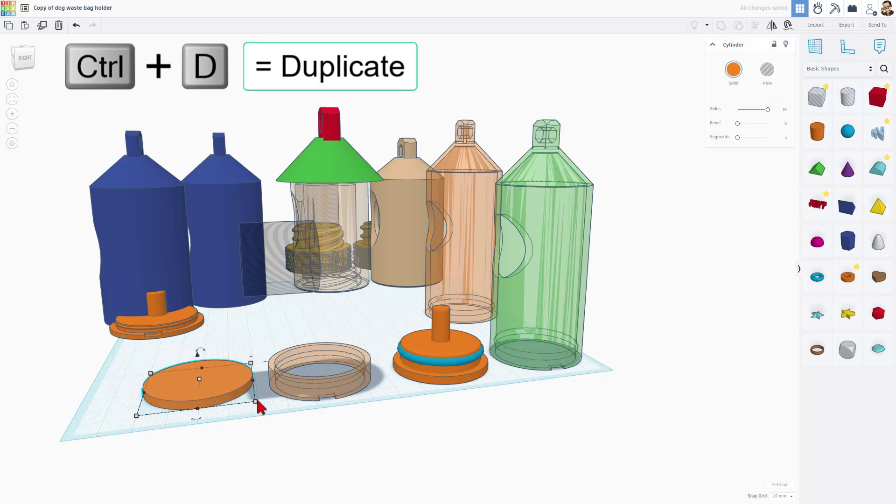
{"action": "left_click_drag", "start_coordinate": [250, 406], "coordinate": [288, 411]}
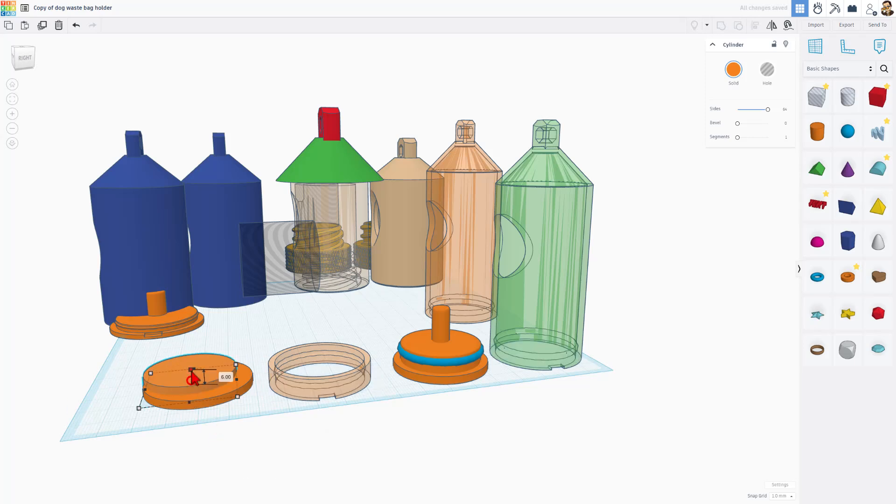
{"action": "left_click_drag", "start_coordinate": [191, 379], "coordinate": [191, 360]}
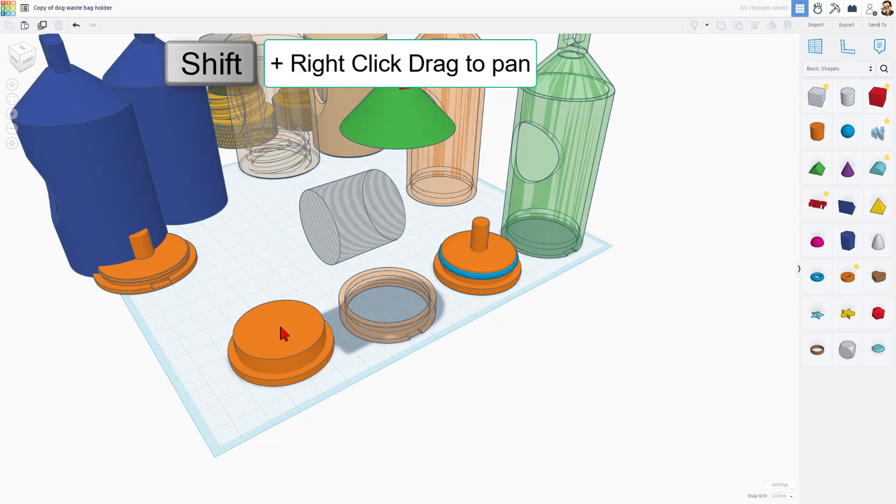
{"action": "left_click", "coordinate": [281, 333]}
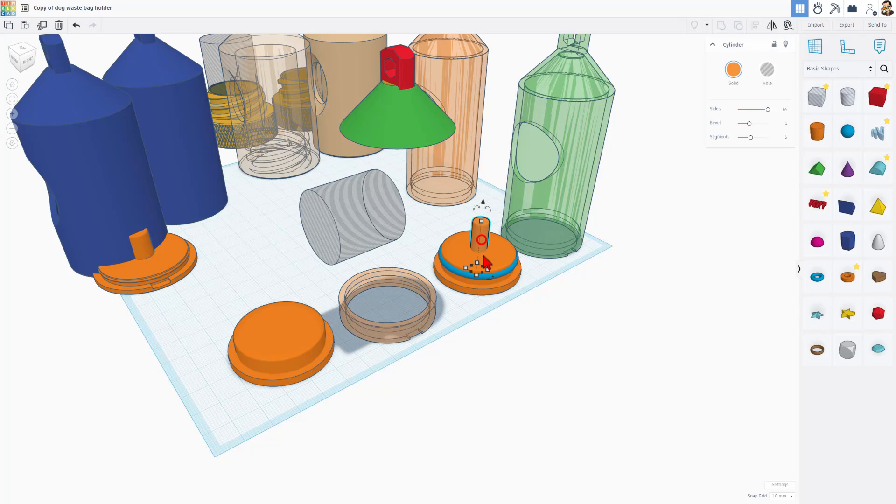
- Place a cylinder on the orange base and resize it to a 7 mm wide, 22 mm peg
{"action": "left_click_drag", "start_coordinate": [493, 272], "coordinate": [495, 292]}
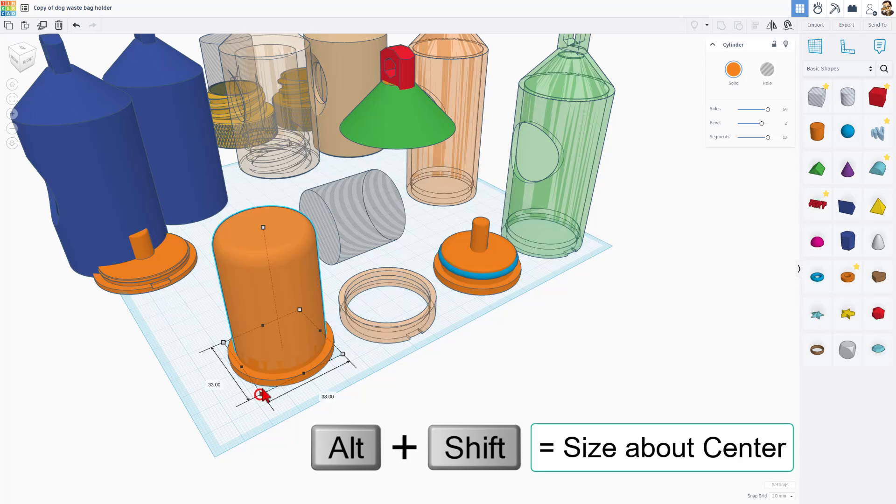
{"action": "left_click_drag", "start_coordinate": [263, 397], "coordinate": [273, 372]}
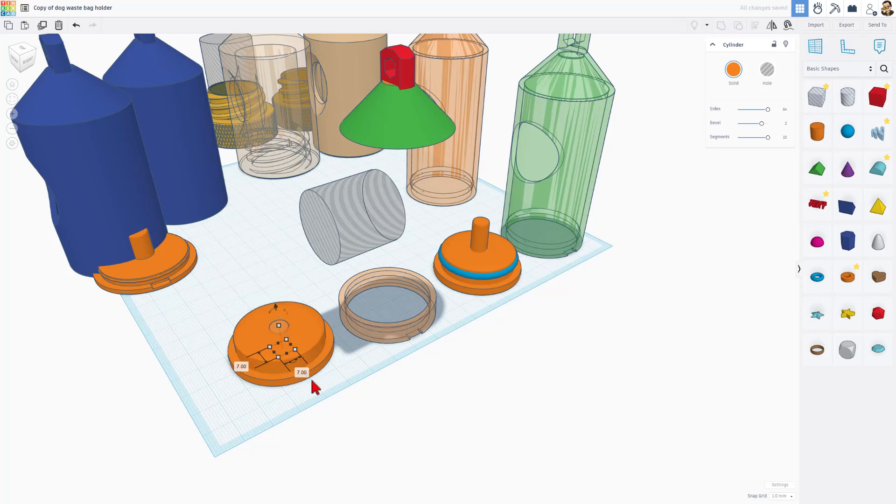
{"action": "left_click_drag", "start_coordinate": [278, 325], "coordinate": [276, 306]}
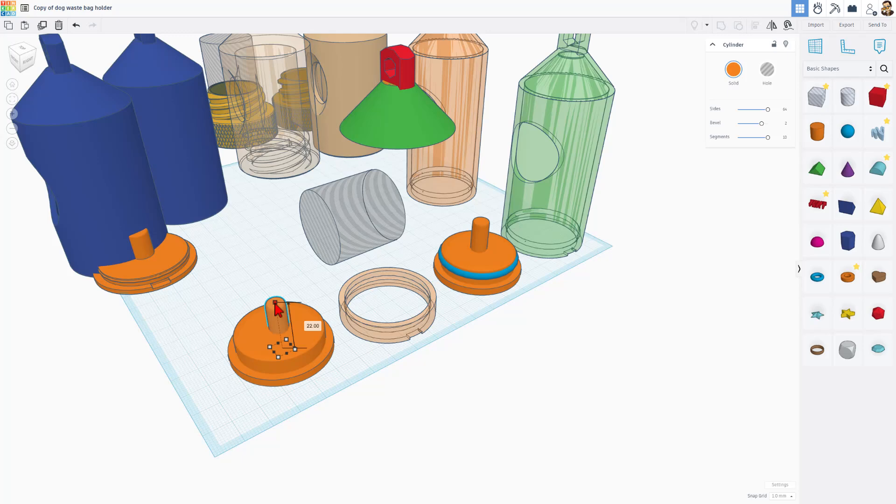
{"action": "left_click_drag", "start_coordinate": [276, 302], "coordinate": [273, 298]}
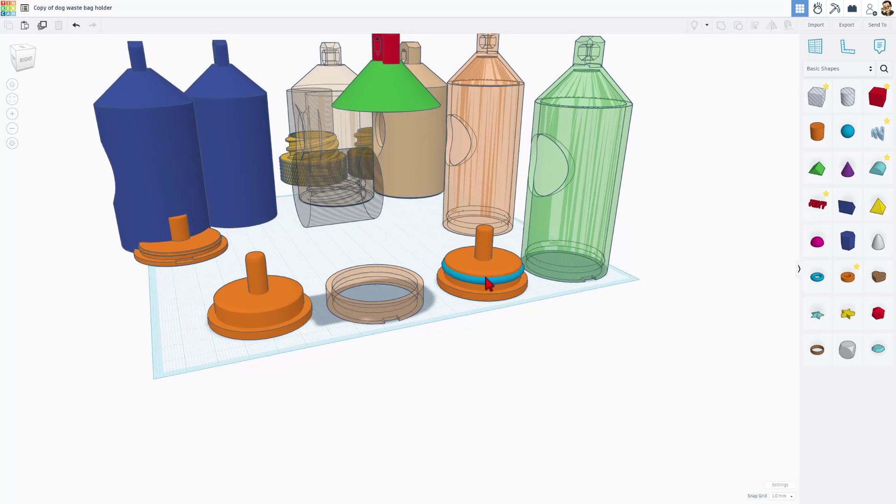
- Give the blue torus Radius 16, Tube 1.6 and 24 sides, then lower it into the cap groove
{"action": "left_click", "coordinate": [488, 280]}
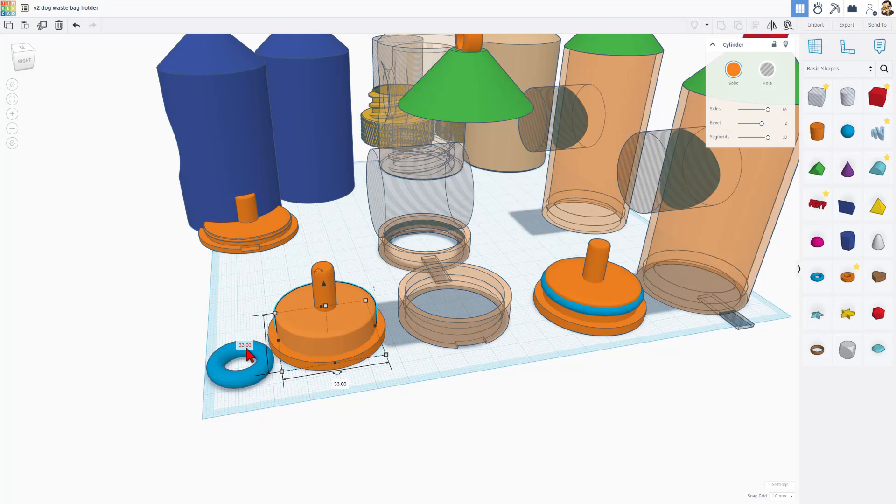
{"action": "left_click", "coordinate": [239, 369]}
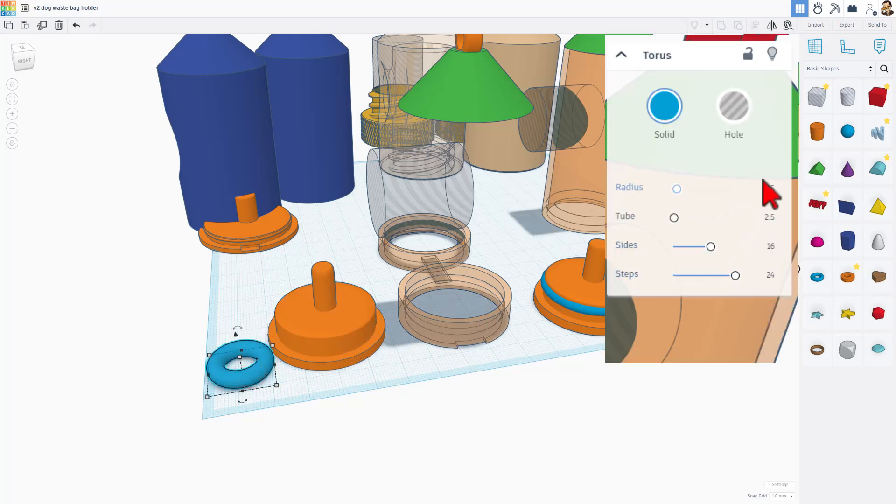
{"action": "left_click", "coordinate": [766, 191]}
{"action": "type", "text": "16"}
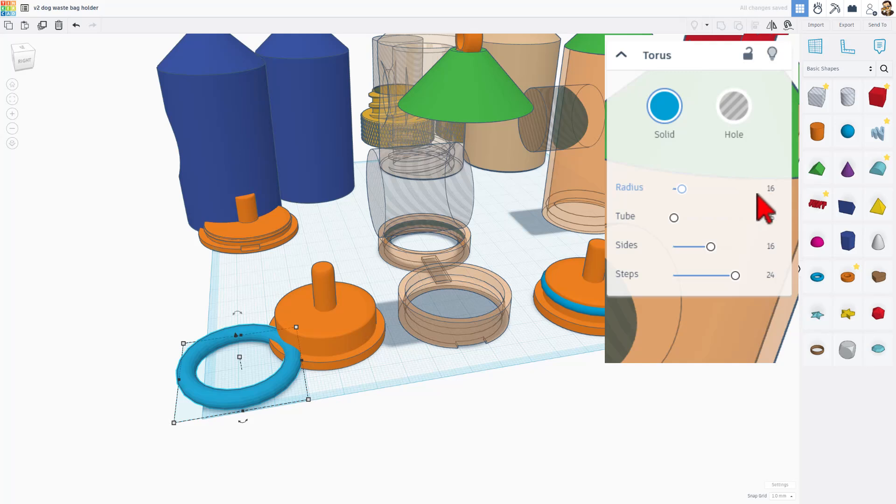
{"action": "left_click", "coordinate": [771, 219]}
{"action": "type", "text": "1.6"}
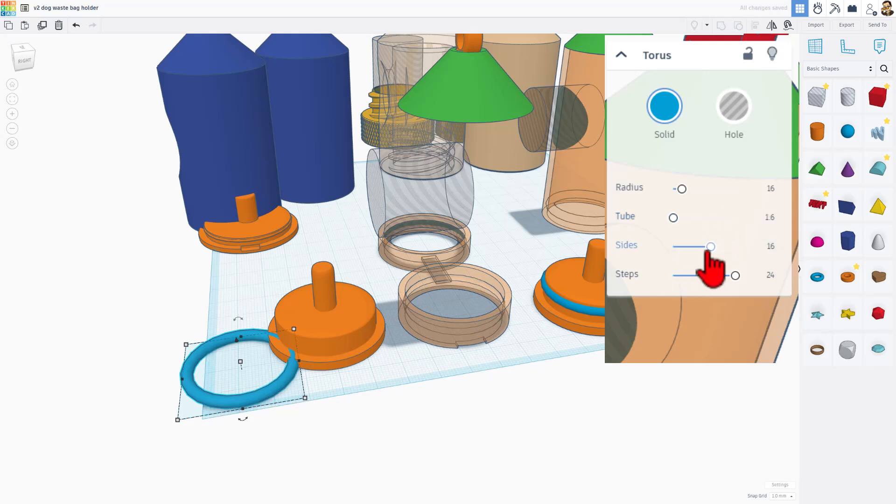
{"action": "left_click_drag", "start_coordinate": [711, 246], "coordinate": [735, 246]}
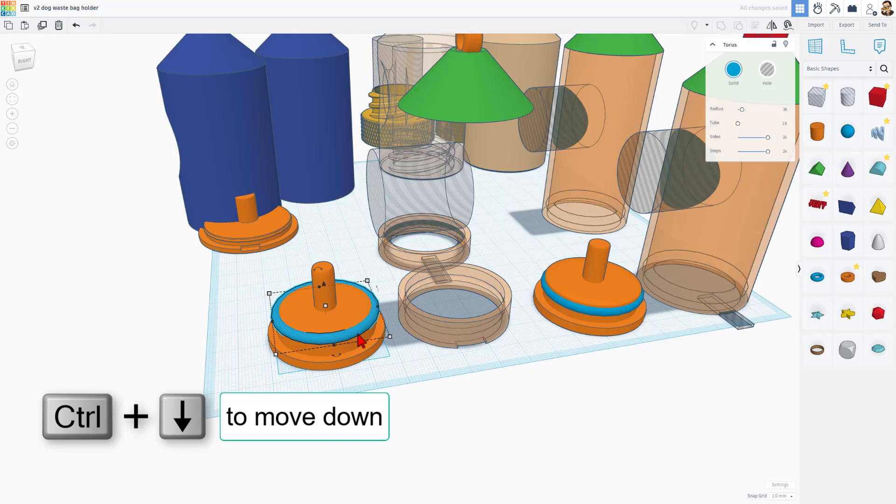
{"action": "key", "text": "Ctrl+Down"}
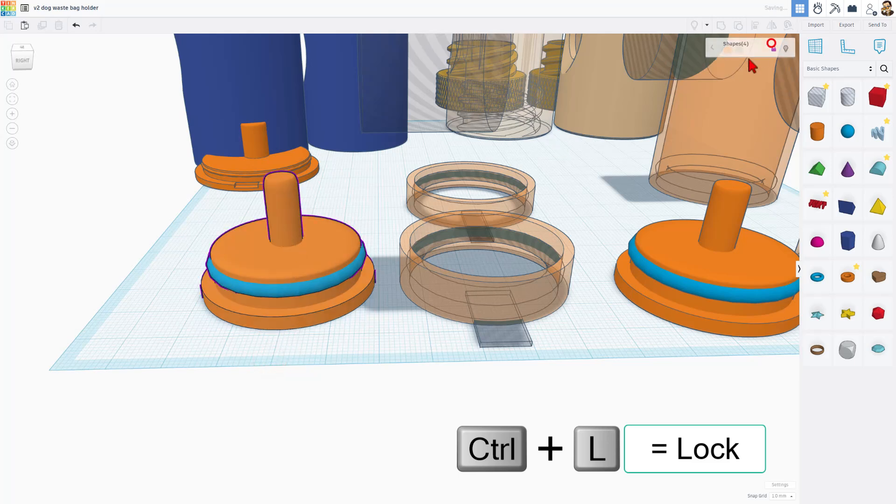
- Lock the cap and ring, then inspect the collar's groove hole (Radius 16.2, Tube 1.8)
{"action": "key", "text": "Ctrl+L"}
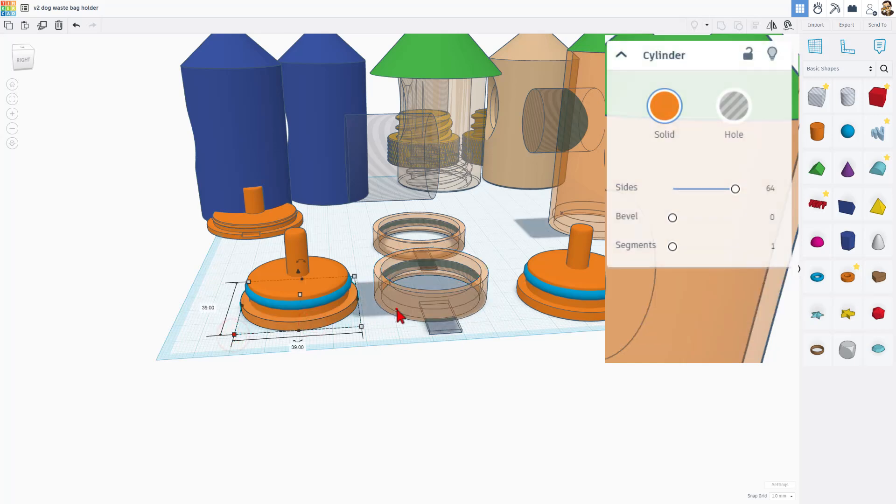
{"action": "left_click", "coordinate": [407, 273]}
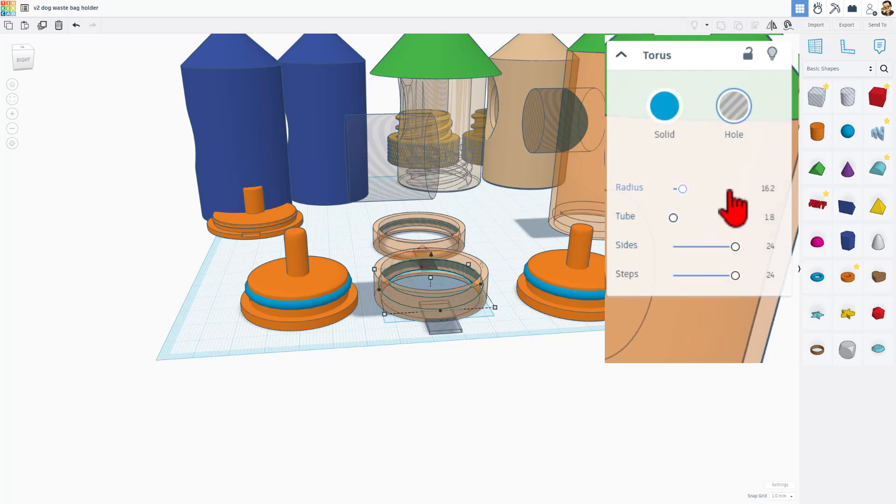
{"action": "mouse_move", "coordinate": [771, 214]}
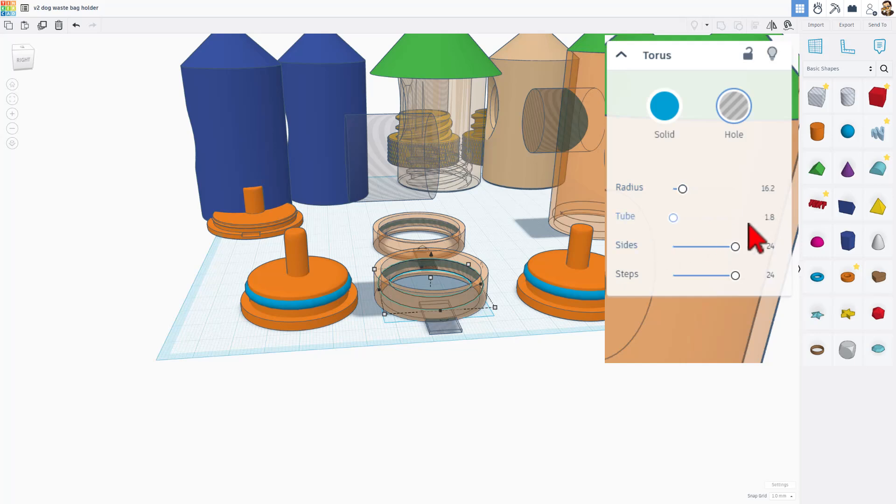
{"action": "mouse_move", "coordinate": [771, 244]}
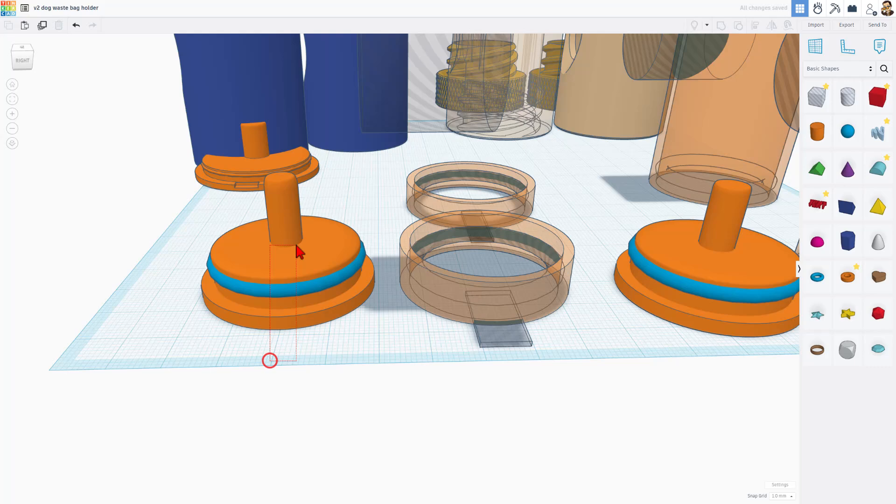
{"action": "left_click", "coordinate": [283, 252]}
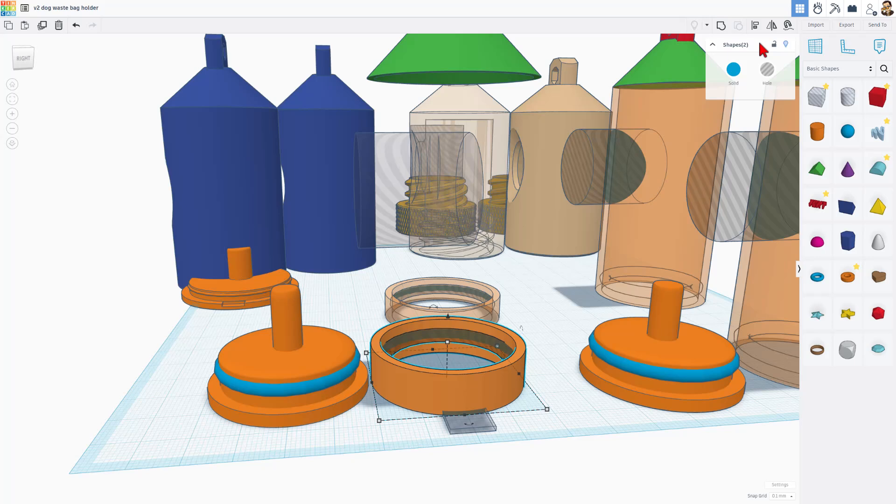
{"action": "key", "text": "w"}
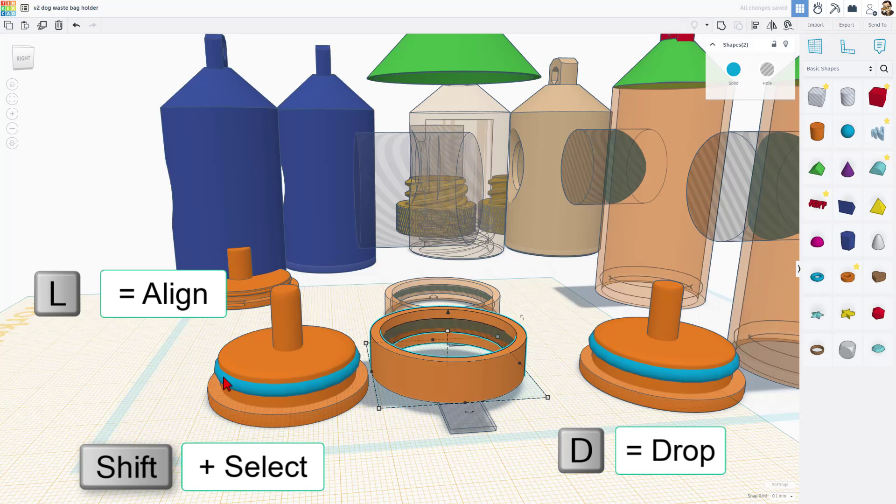
{"action": "left_click", "coordinate": [225, 389]}
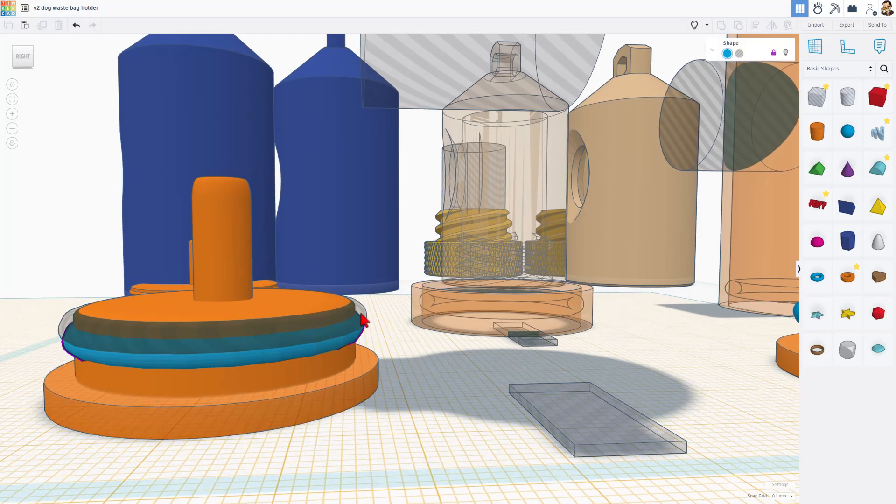
{"action": "key", "text": "l"}
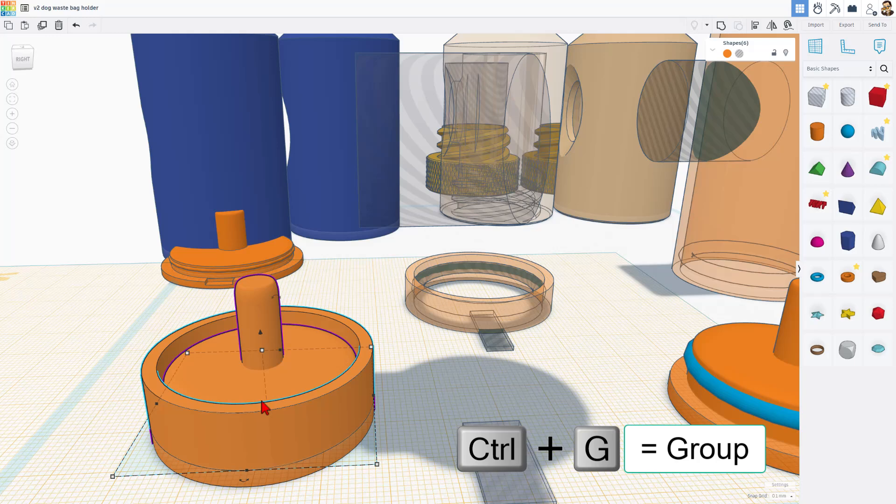
{"action": "key", "text": "ctrl+g"}
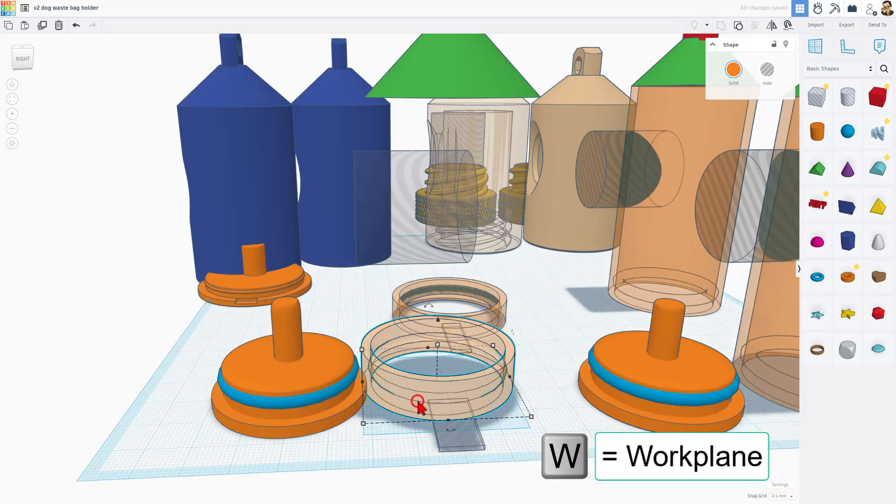
{"action": "key", "text": "d"}
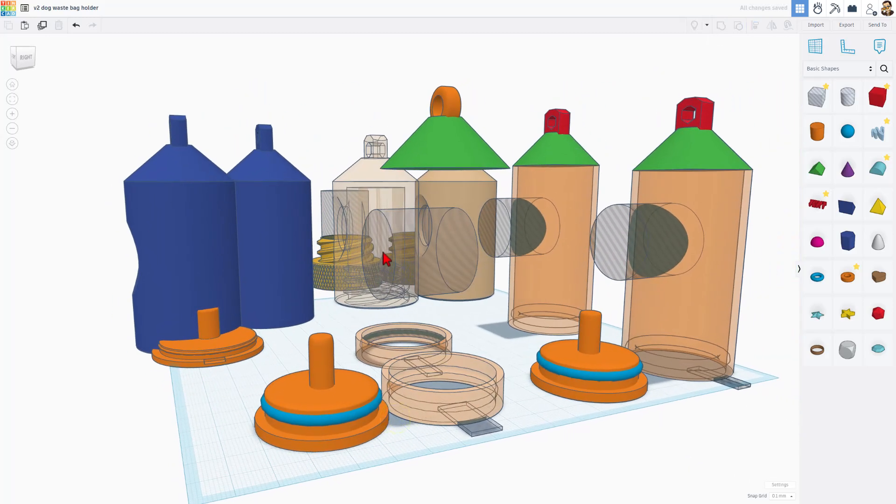
- Select the middle collar and search the community shapes for 'high'
{"action": "left_click", "coordinate": [427, 404]}
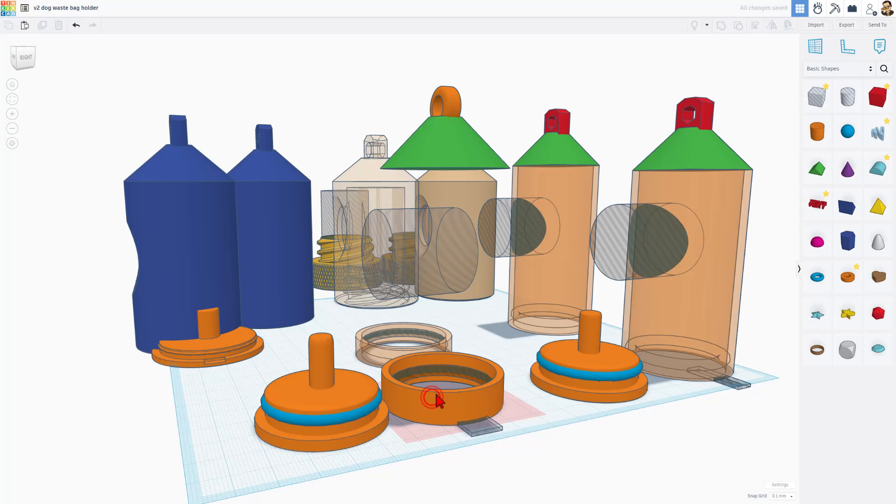
{"action": "left_click", "coordinate": [430, 399]}
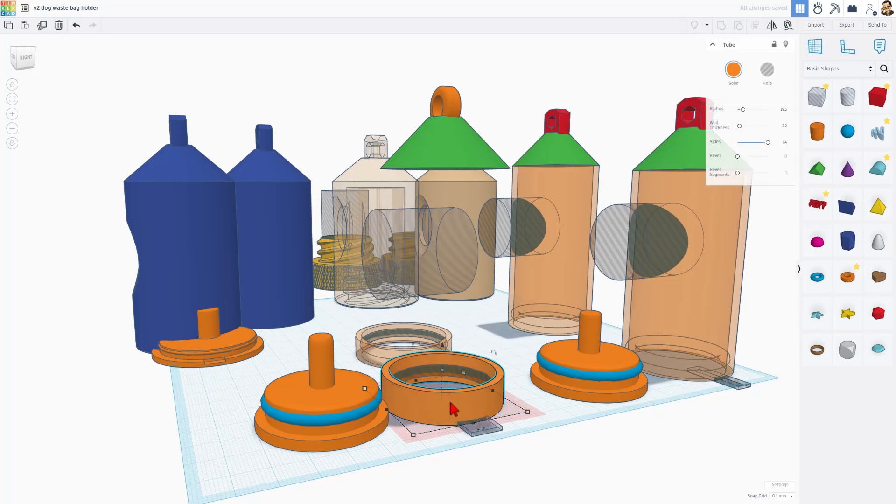
{"action": "mouse_move", "coordinate": [353, 411]}
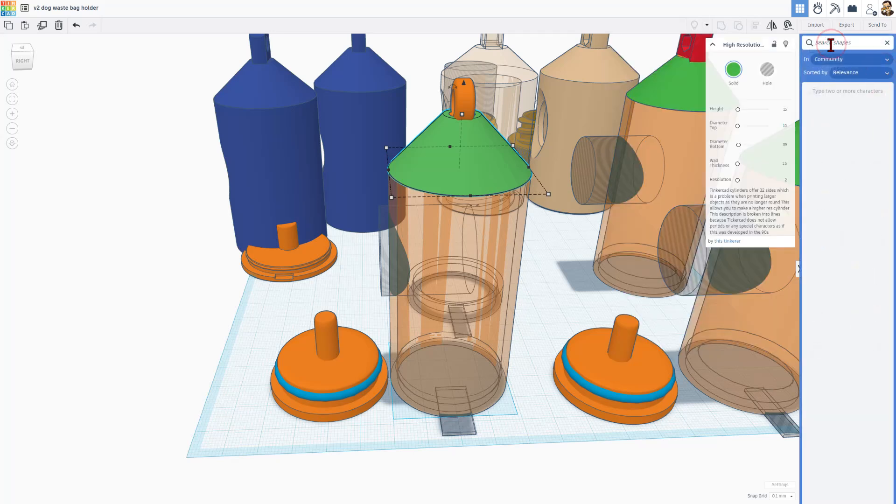
{"action": "type", "text": "high"}
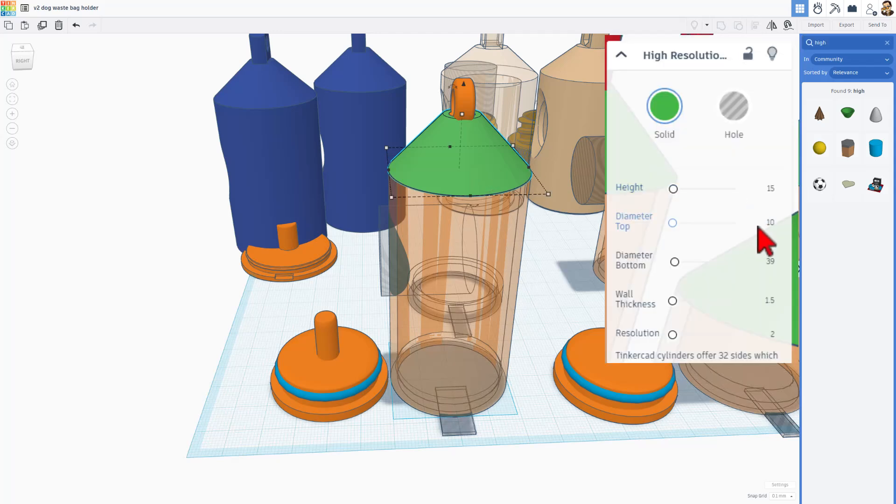
{"action": "mouse_move", "coordinate": [415, 419]}
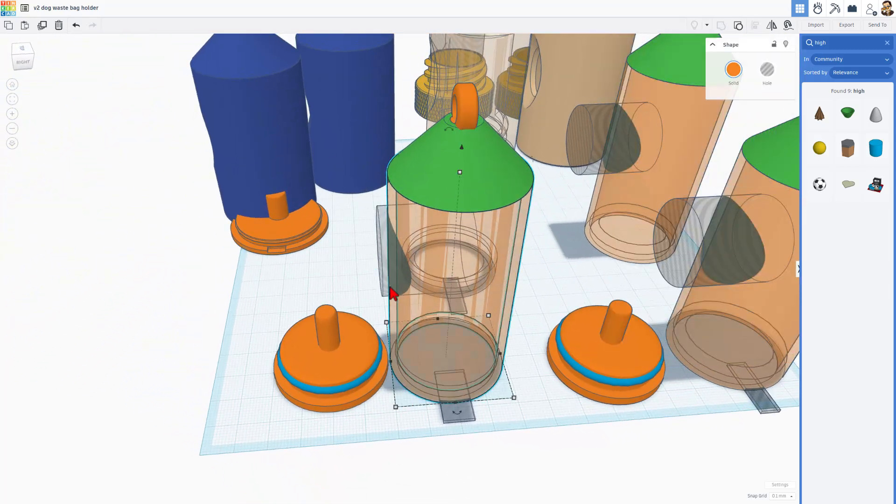
- Select the green cone top and the cylinder beneath it, and group them with Ctrl+G
{"action": "left_click", "coordinate": [390, 284]}
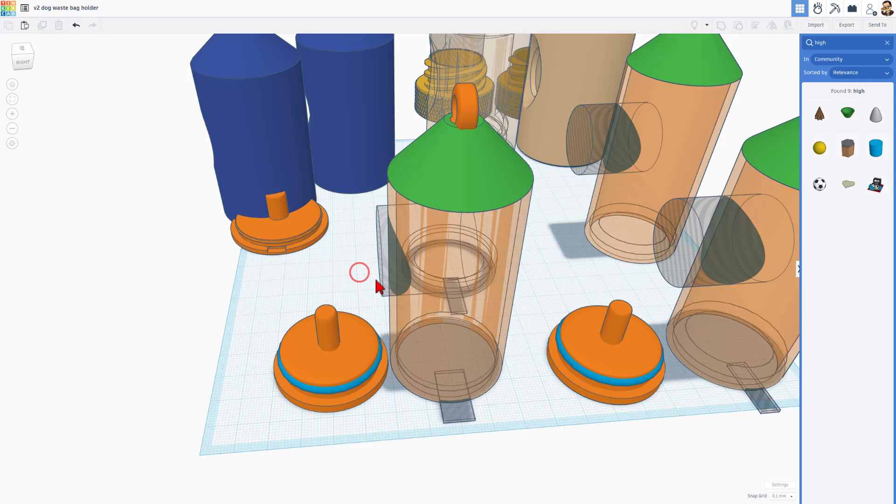
{"action": "left_click", "coordinate": [392, 278]}
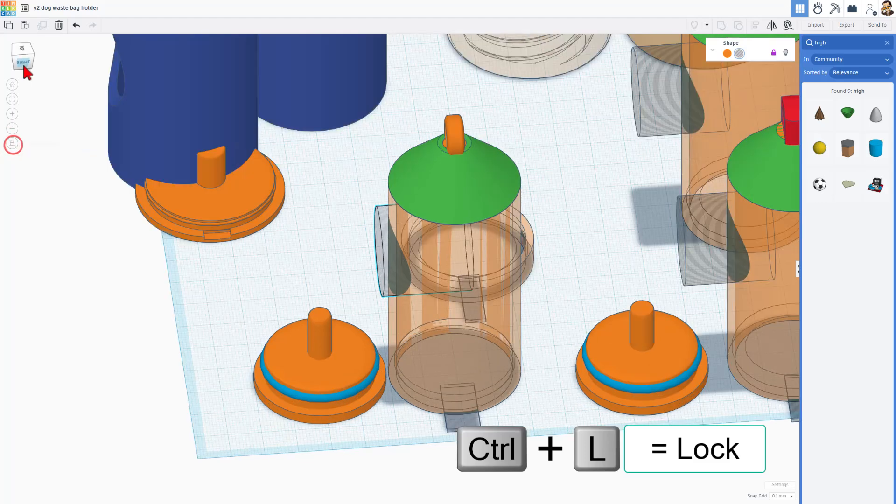
{"action": "left_click", "coordinate": [22, 56]}
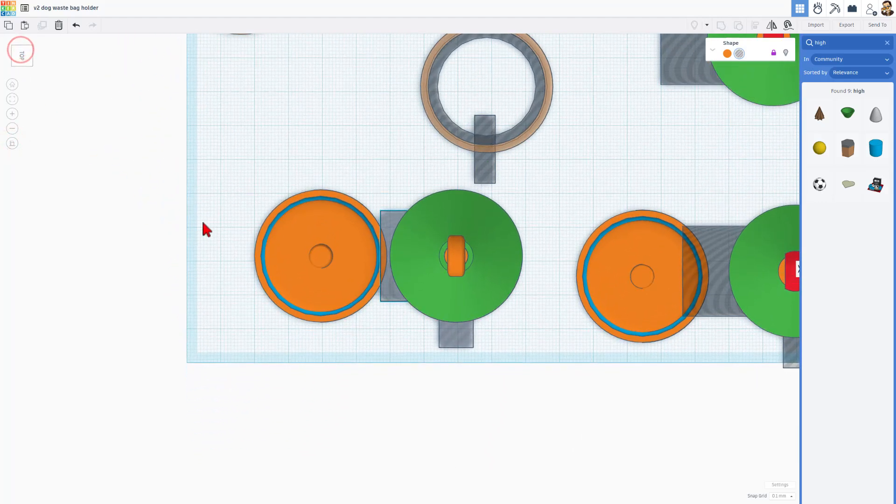
{"action": "left_click", "coordinate": [455, 338]}
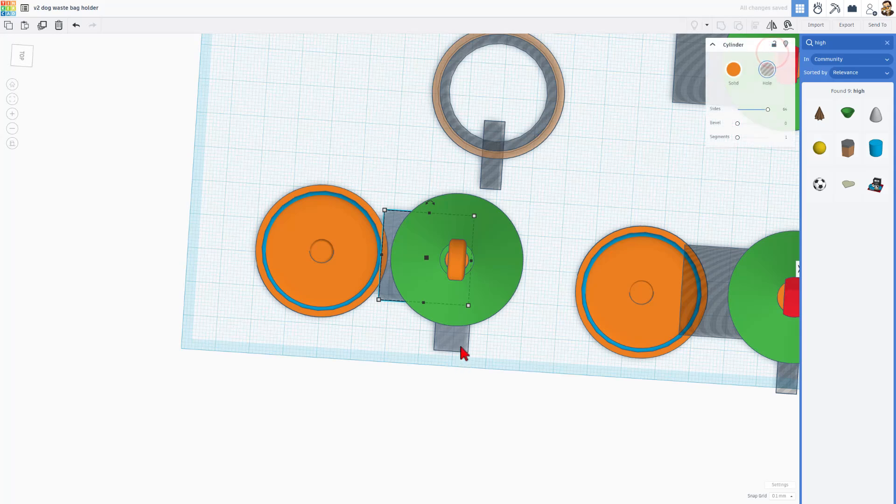
{"action": "key", "text": "Ctrl+G"}
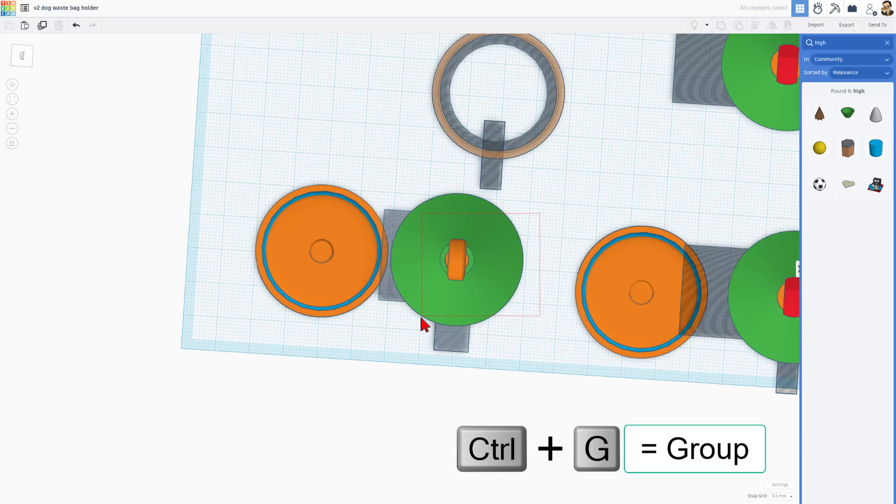
{"action": "key", "text": "ctrl+g"}
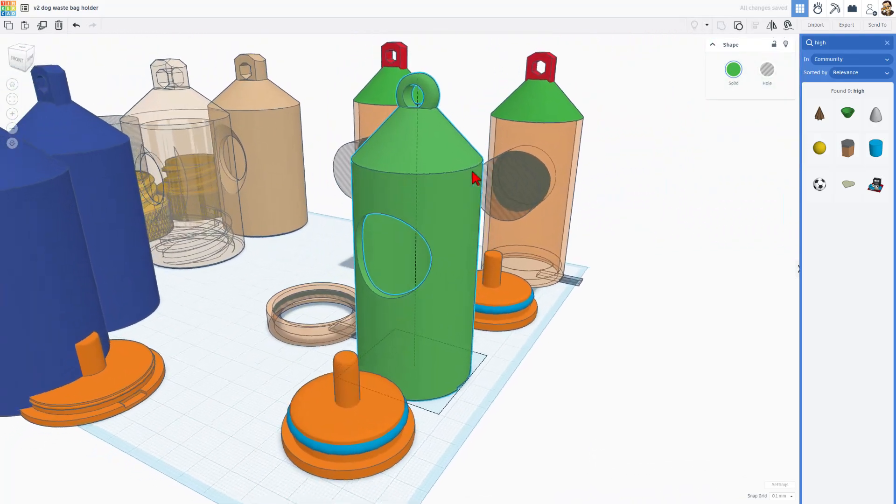
- Orbit to a side view and raise the tube ring onto the holder's cone
{"action": "left_click_drag", "start_coordinate": [475, 177], "coordinate": [420, 174]}
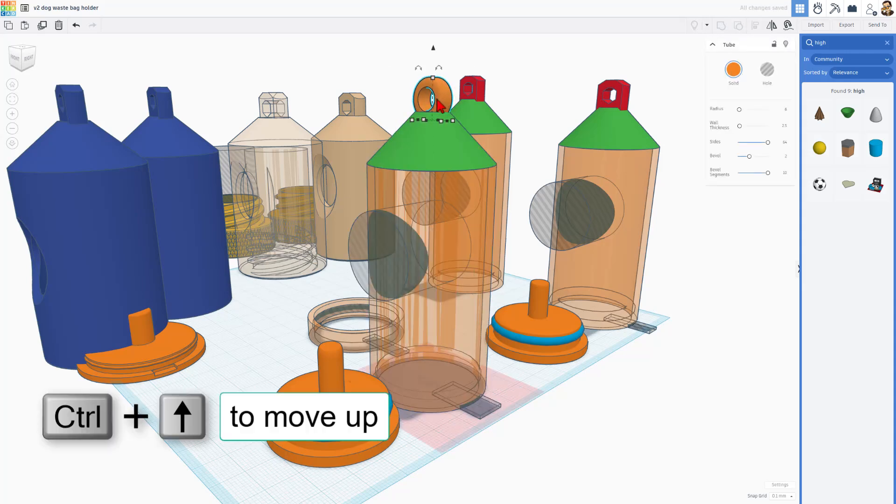
{"action": "key", "text": "Ctrl+Up"}
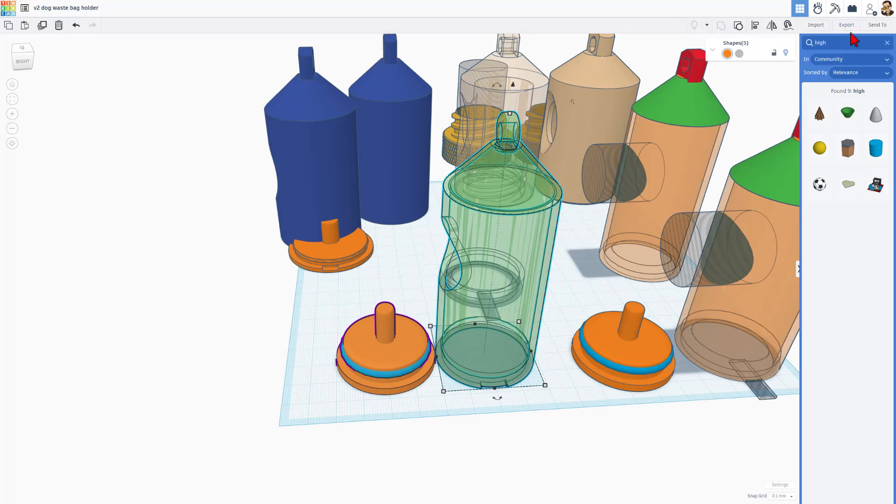
- Export only the selected shapes as an STL file into the 3dmodeling folder
{"action": "left_click", "coordinate": [846, 25]}
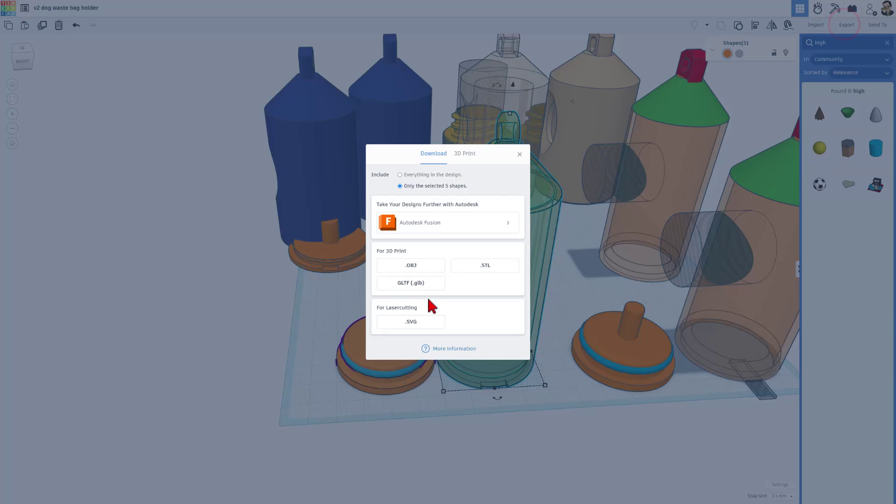
{"action": "left_click", "coordinate": [485, 265]}
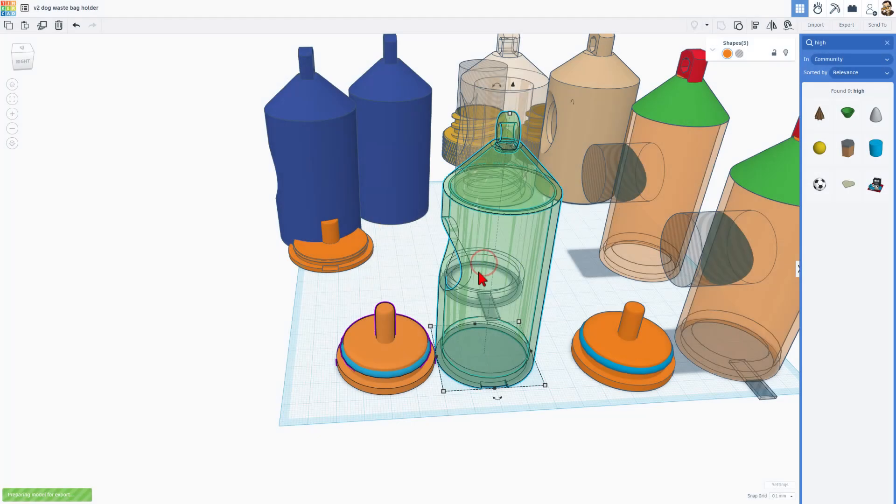
{"action": "left_click", "coordinate": [846, 25]}
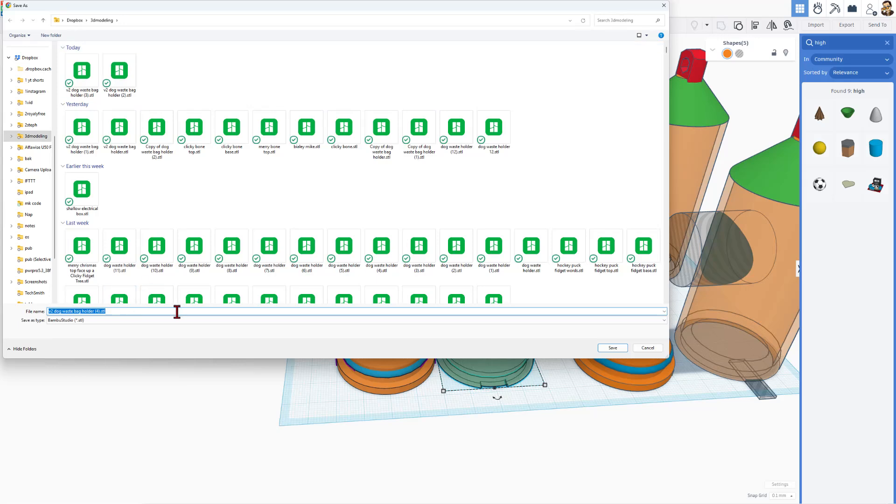
{"action": "mouse_move", "coordinate": [639, 350]}
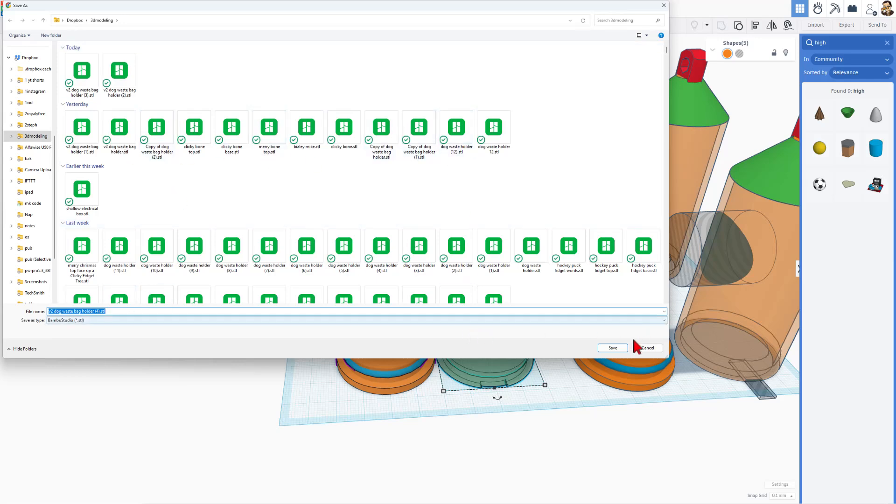
{"action": "left_click", "coordinate": [612, 347]}
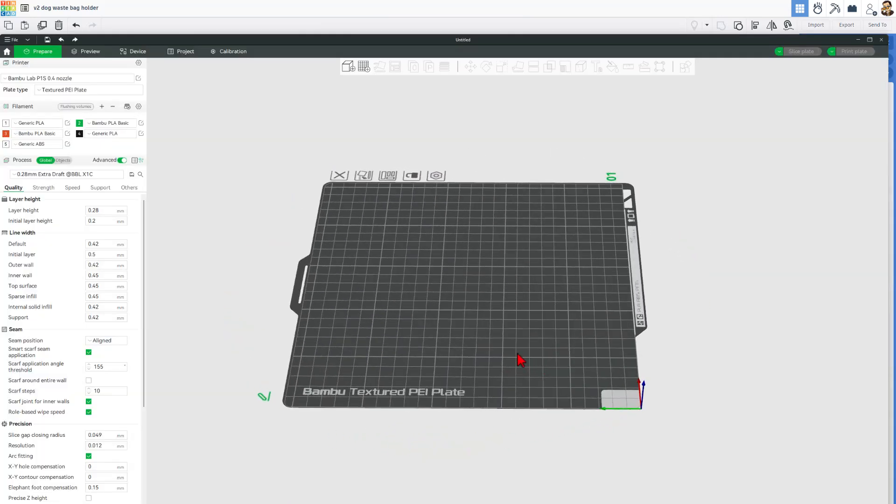
- Import the exported holder STL onto the plate and select the 0.20mm Strength process preset
{"action": "left_click", "coordinate": [816, 24]}
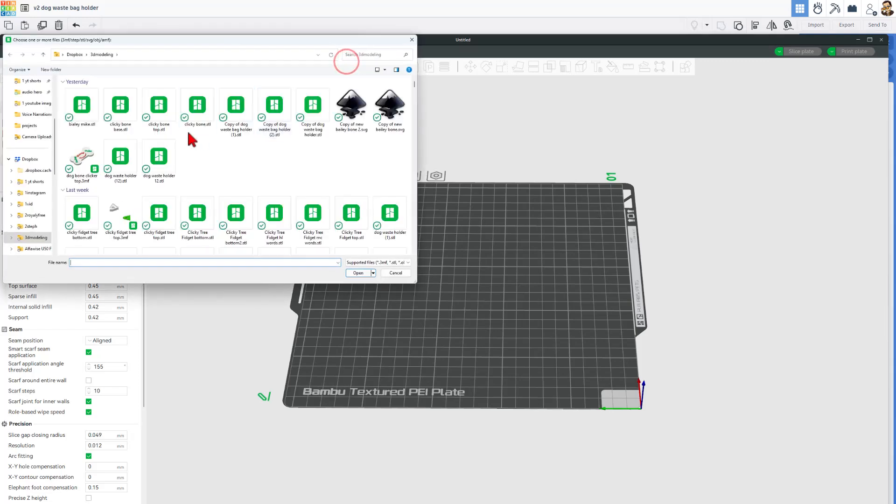
{"action": "left_click", "coordinate": [358, 273]}
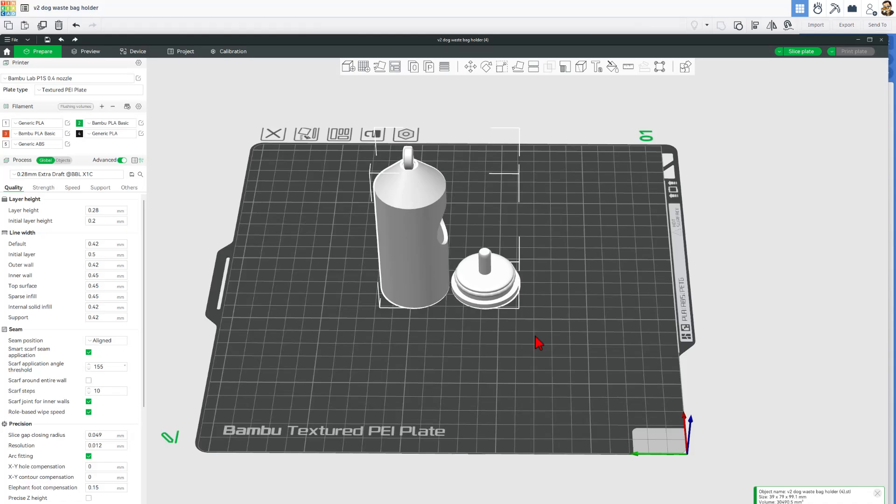
{"action": "left_click_drag", "start_coordinate": [537, 341], "coordinate": [504, 330]}
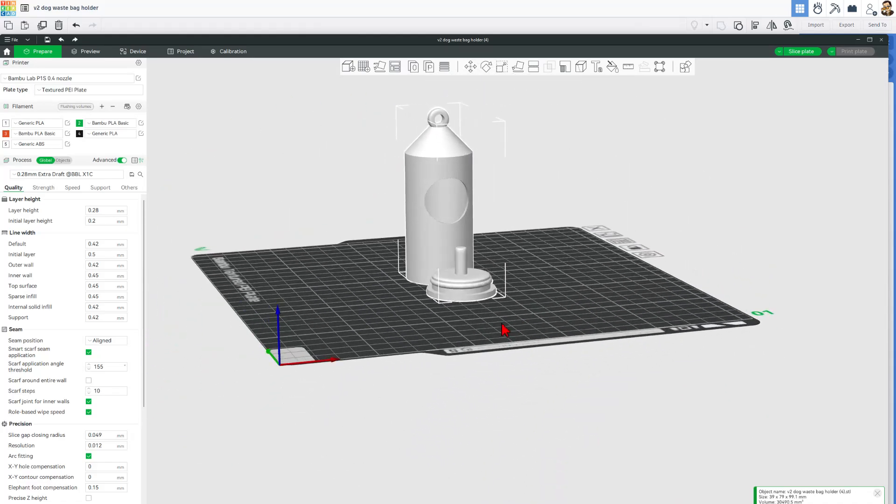
{"action": "left_click_drag", "start_coordinate": [503, 330], "coordinate": [269, 363]}
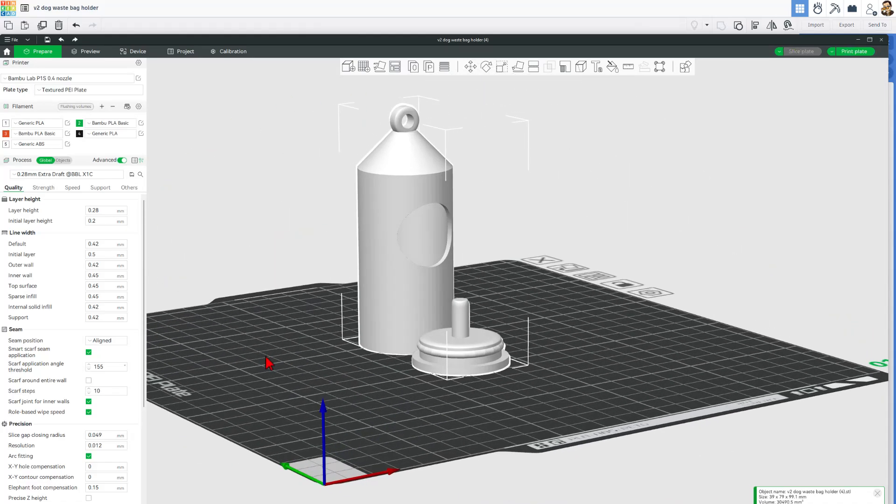
{"action": "left_click", "coordinate": [65, 175]}
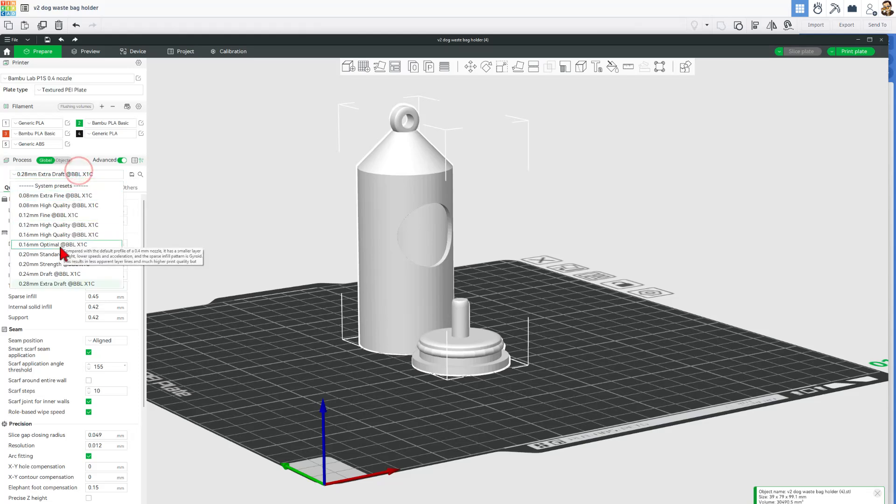
{"action": "left_click", "coordinate": [52, 264]}
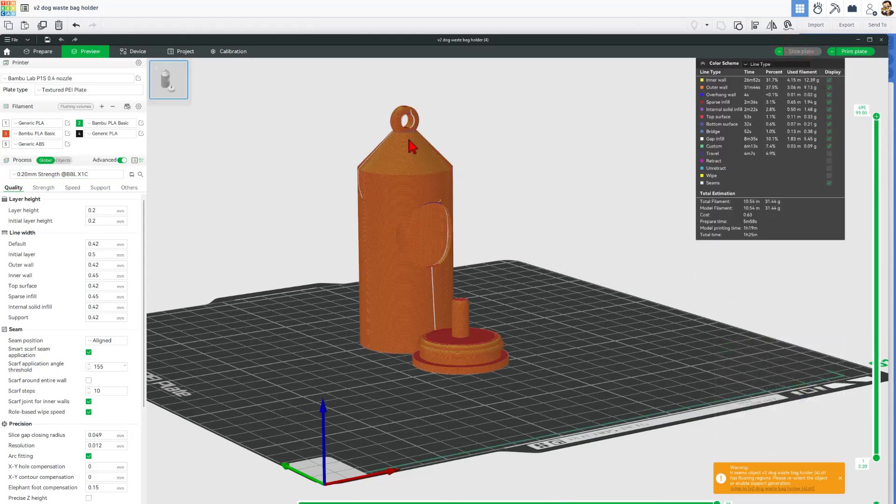
{"action": "mouse_move", "coordinate": [547, 237]}
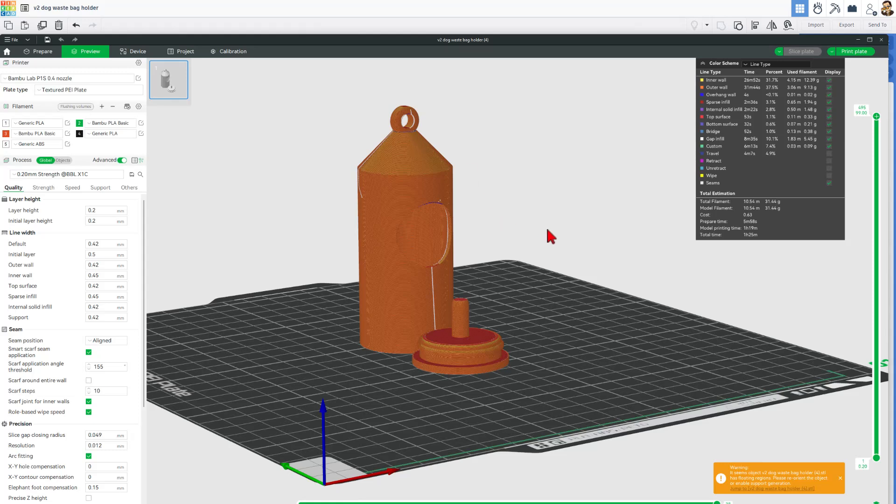
{"action": "mouse_move", "coordinate": [469, 357]}
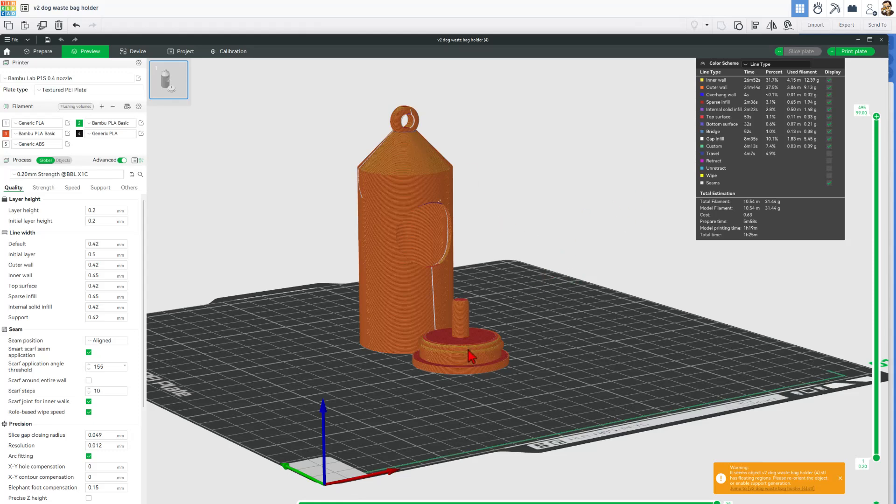
{"action": "mouse_move", "coordinate": [760, 243]}
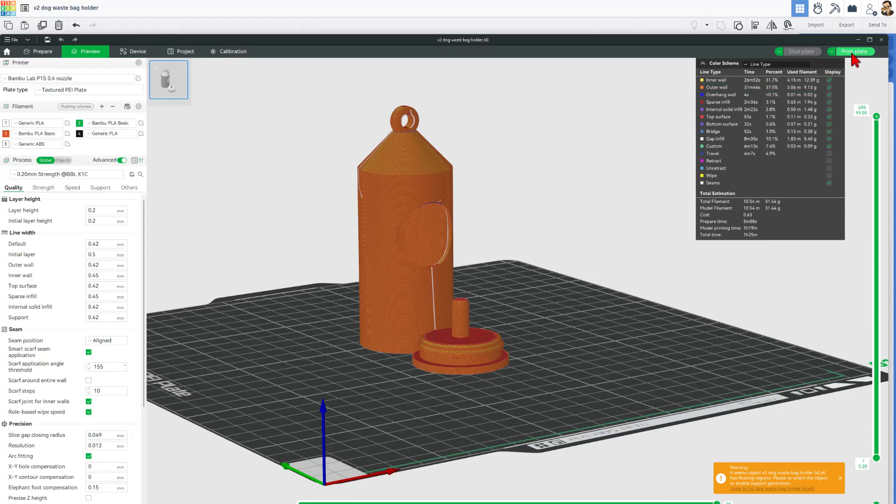
- Open the print job dialog for the sliced holder (1h25m, 31.44 g)
{"action": "left_click", "coordinate": [857, 51]}
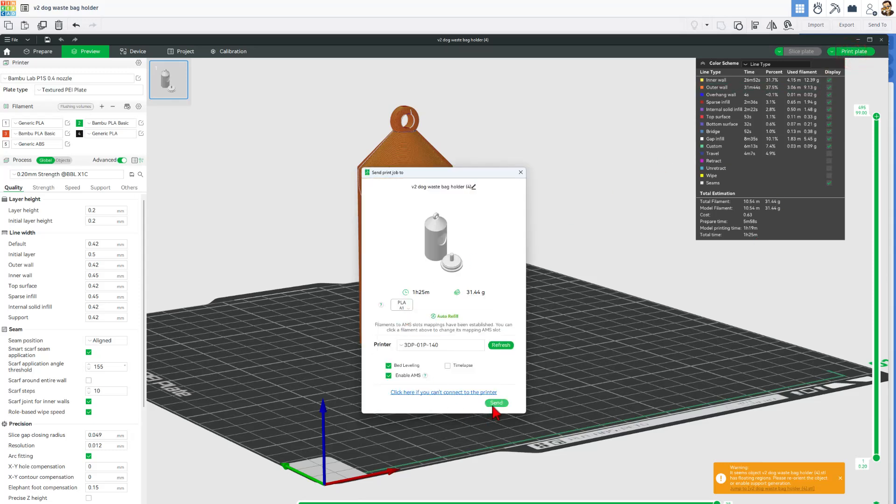
- Send the holder job to the printer and try starting the live camera view
{"action": "left_click", "coordinate": [496, 403]}
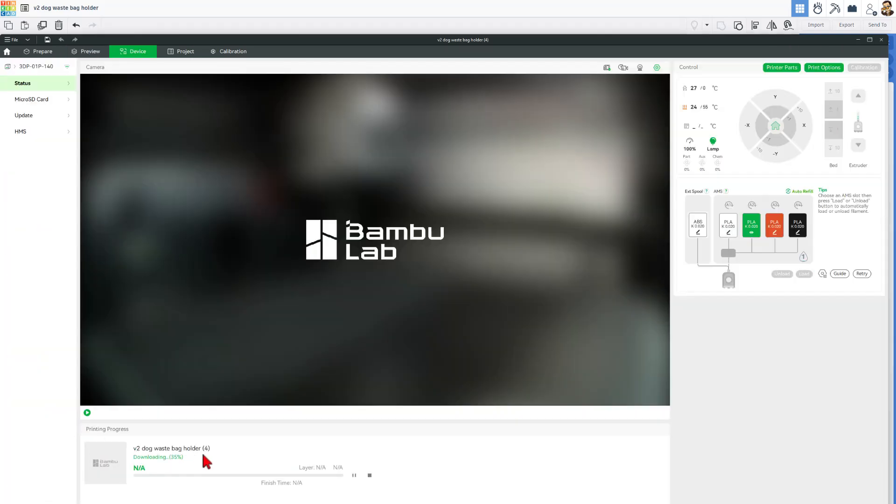
{"action": "left_click", "coordinate": [87, 413]}
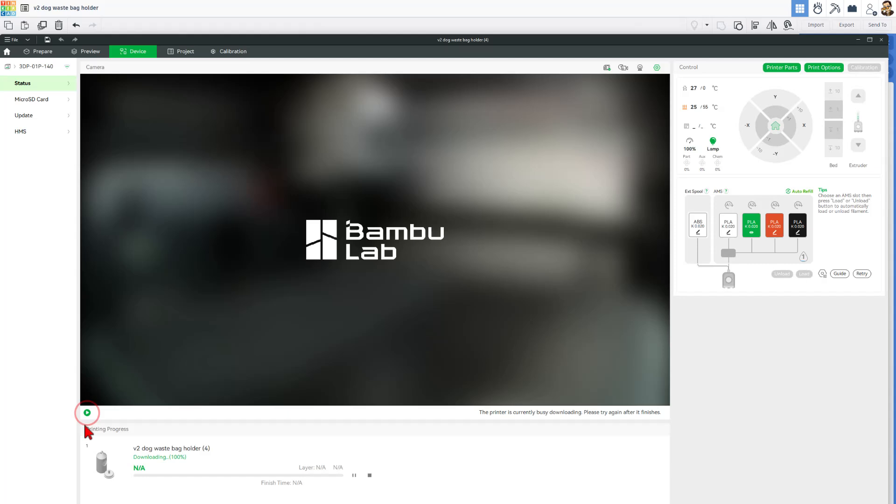